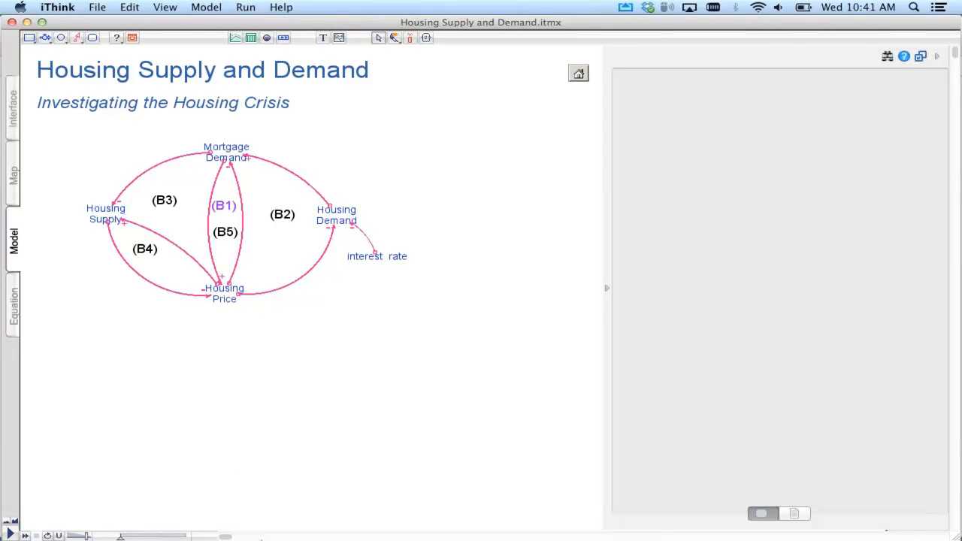
mouse_move(638, 514)
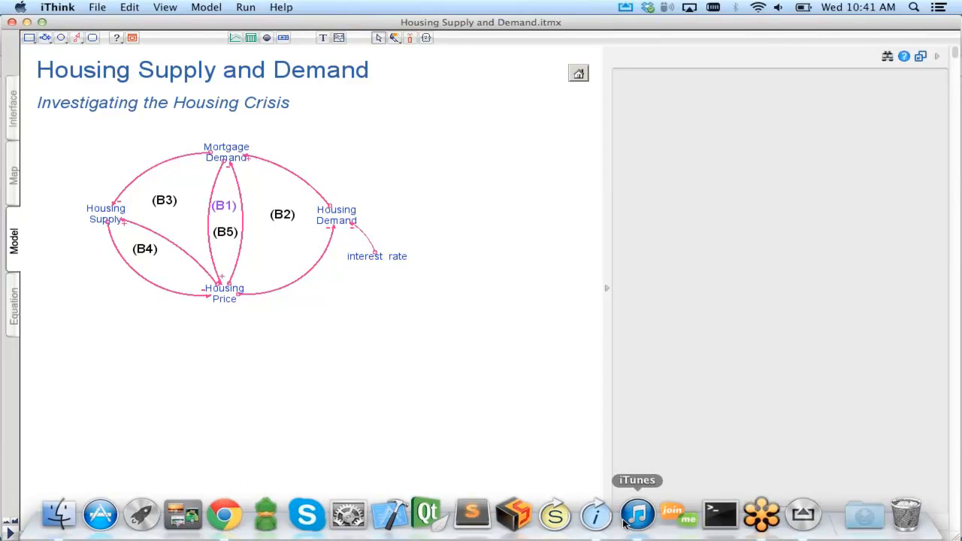
Step: Switch from the iThink Housing Supply and Demand diagram over to iTunes
click(638, 514)
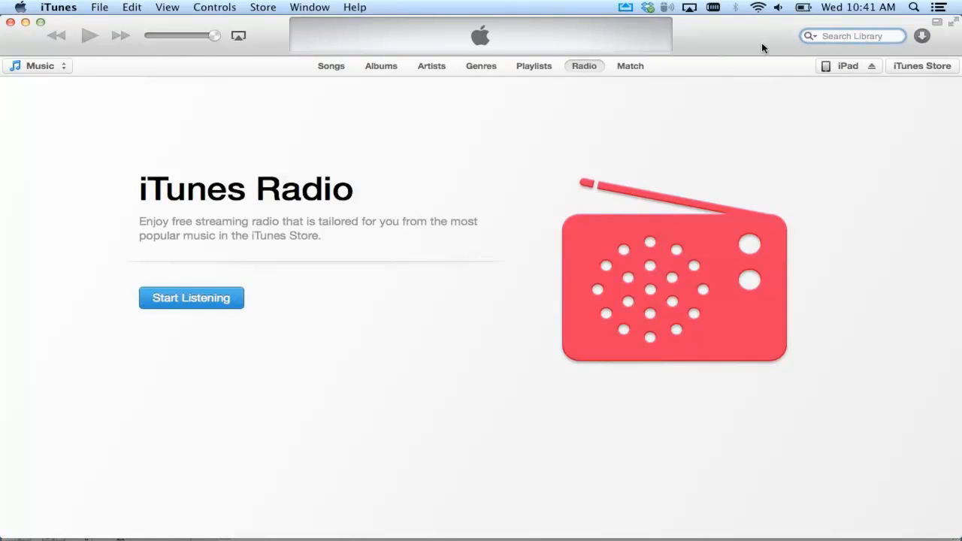
mouse_move(833, 71)
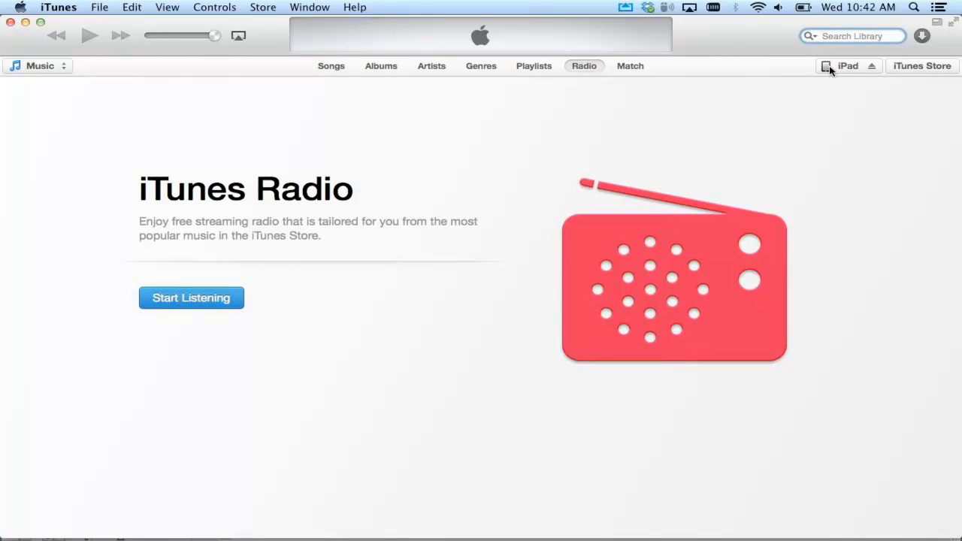
Step: Show the connected iPad's Apps page and scroll down to its File Sharing list
click(848, 66)
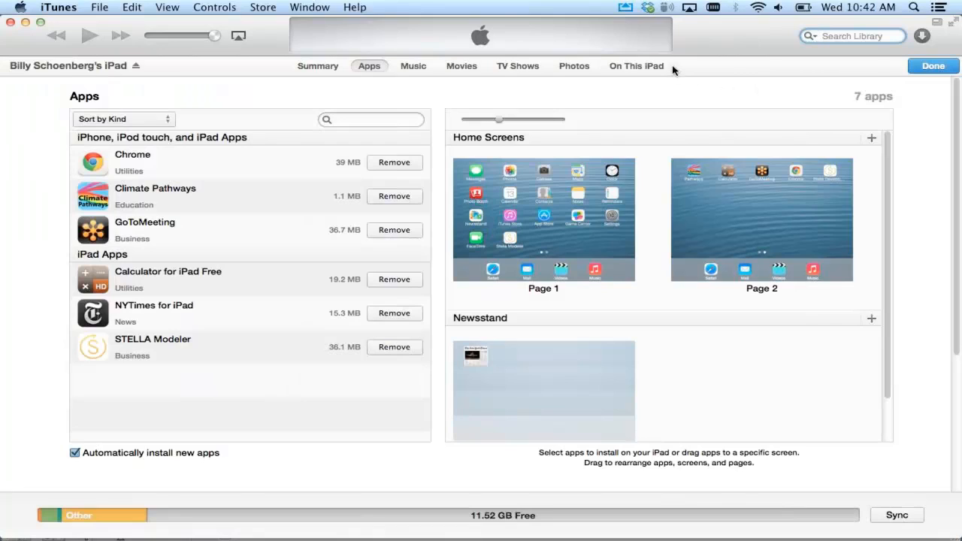
mouse_move(661, 60)
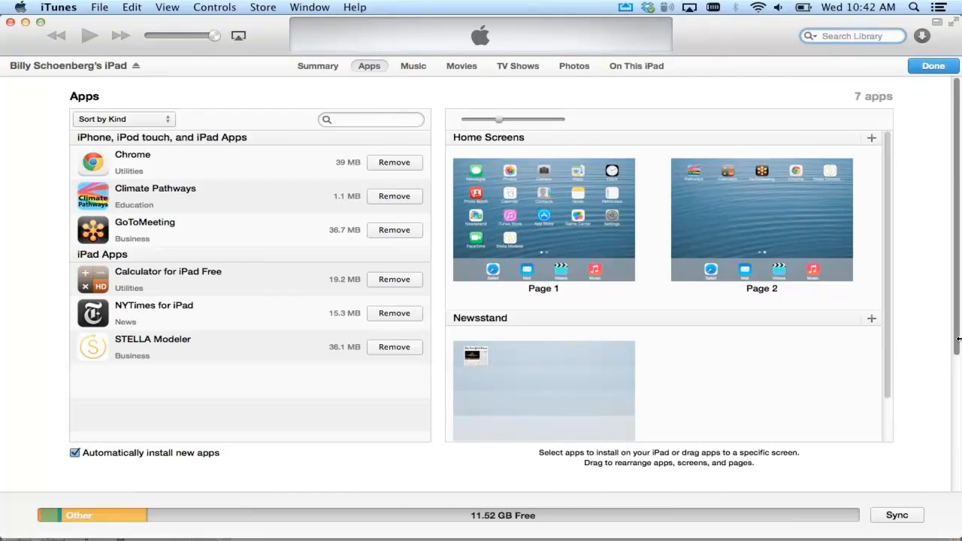
scroll(down, 3)
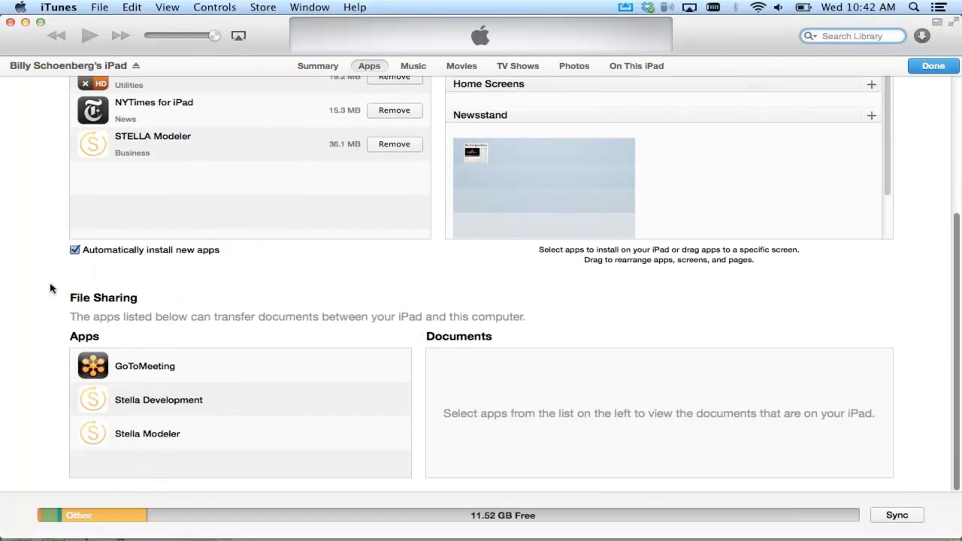
mouse_move(136, 315)
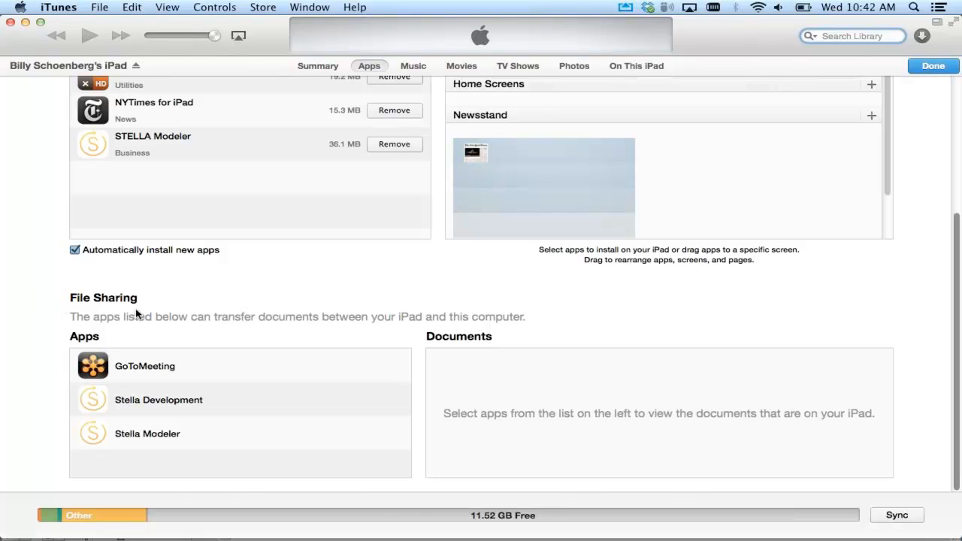
mouse_move(204, 442)
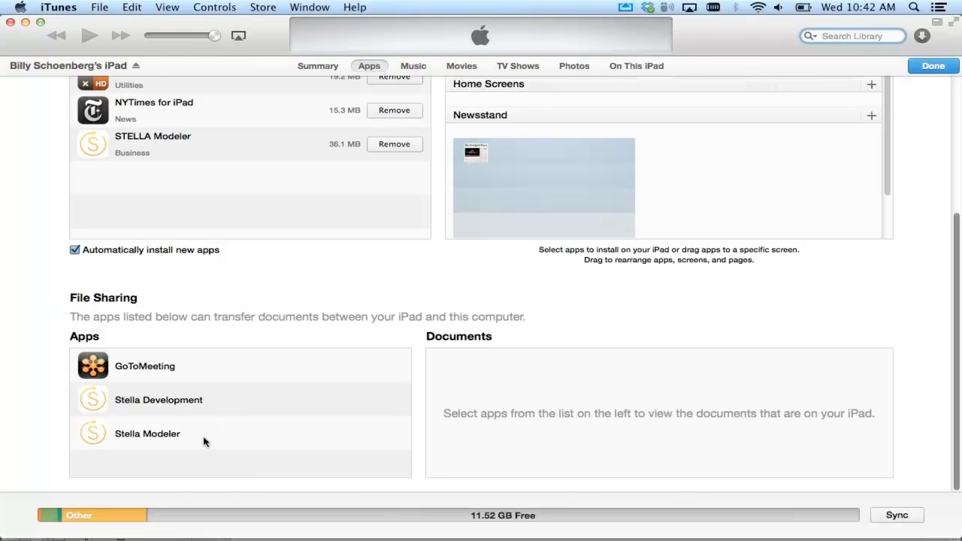
Step: Add Housing Supply and Demand.itmx from the Desktop into STELLA Modeler's shared documents
click(148, 433)
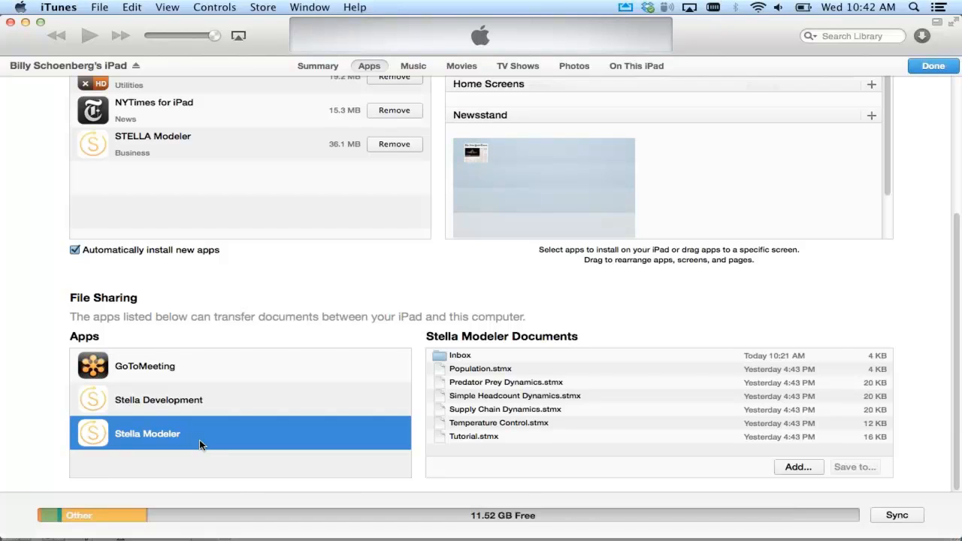
mouse_move(761, 463)
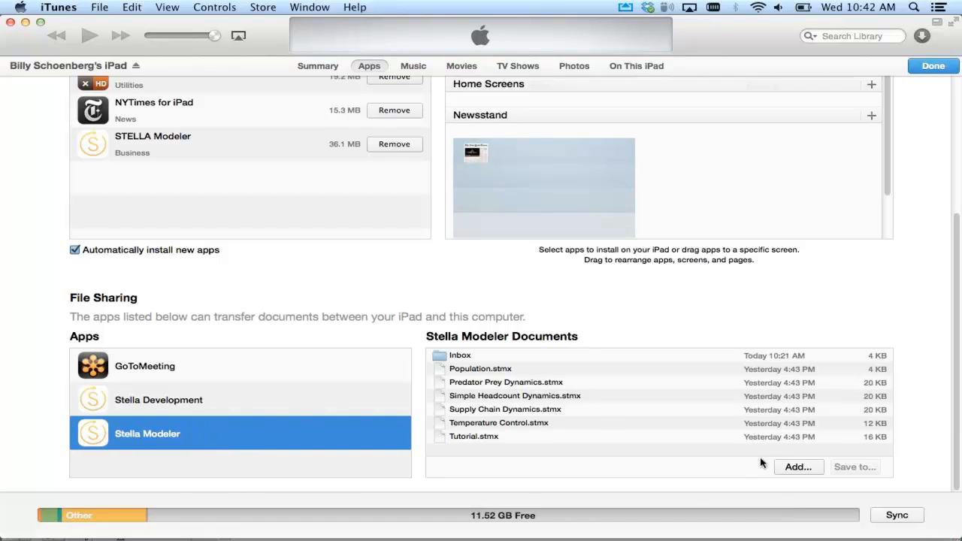
click(798, 466)
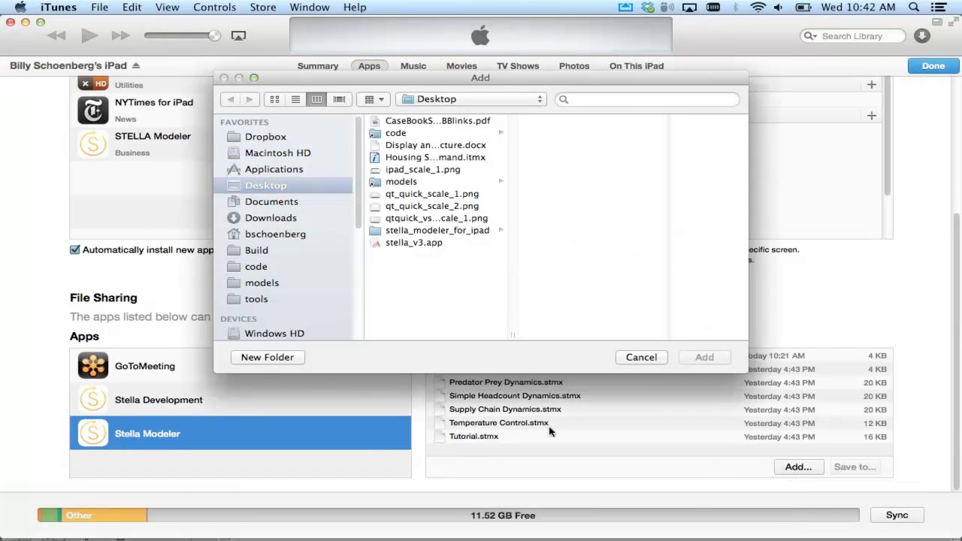
mouse_move(399, 208)
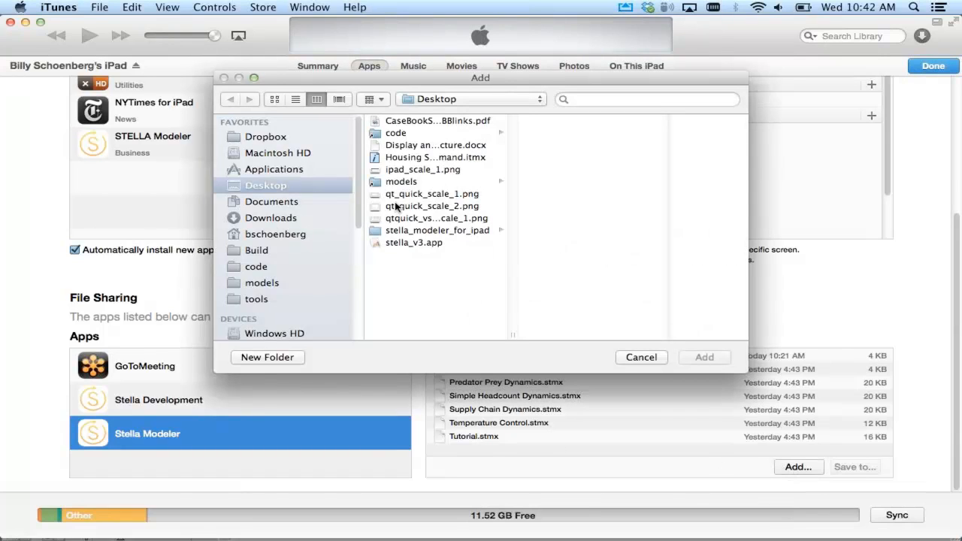
click(434, 158)
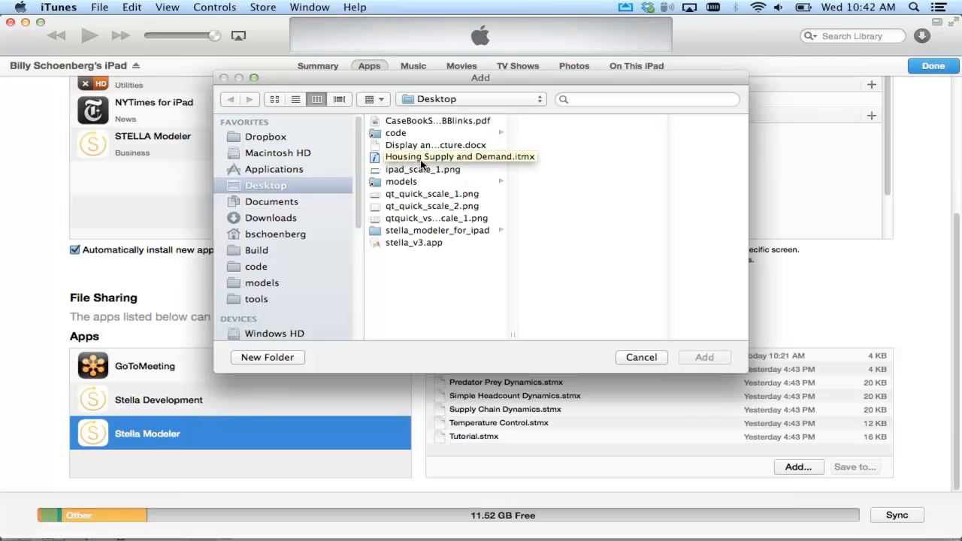
click(460, 156)
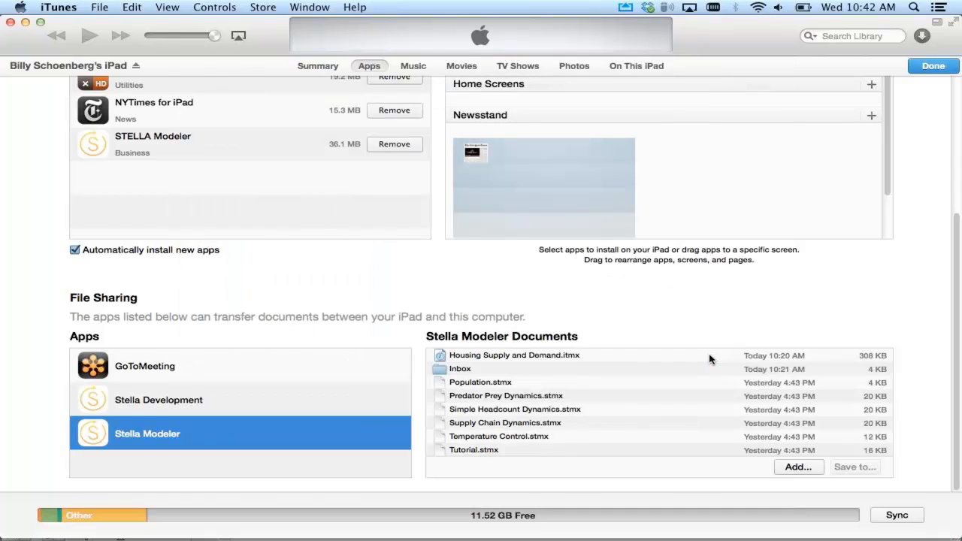
mouse_move(508, 384)
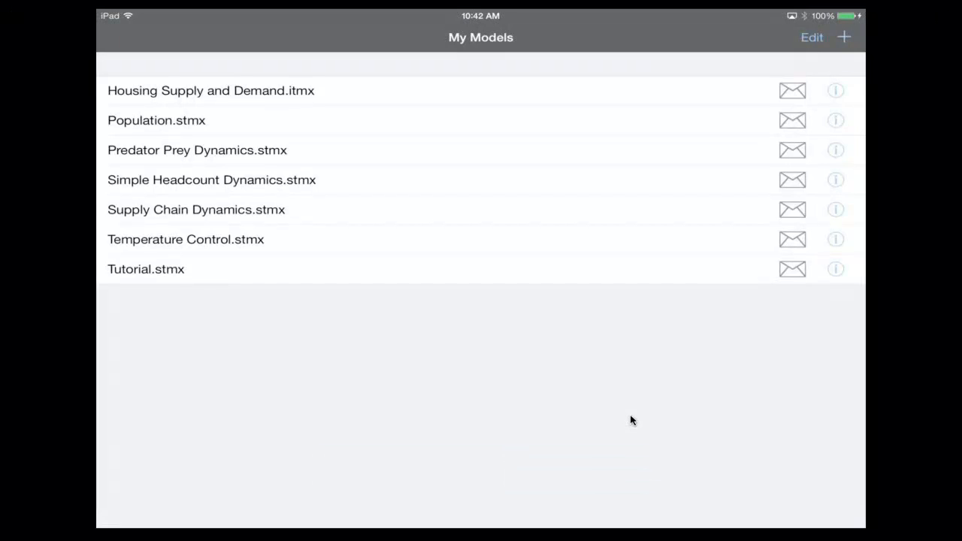
Step: View Housing Supply and Demand.itmx in STELLA Modeler, then return to the home screen
click(211, 90)
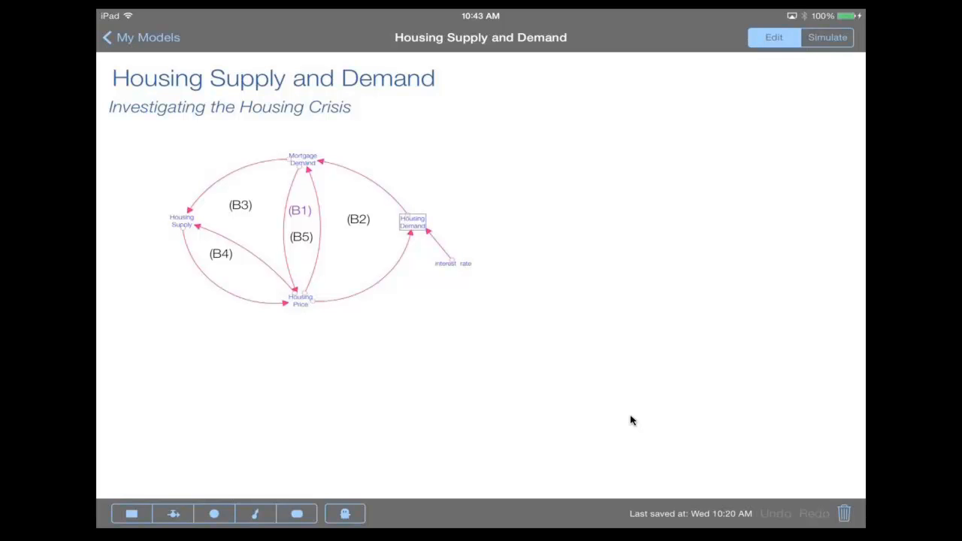
key(home)
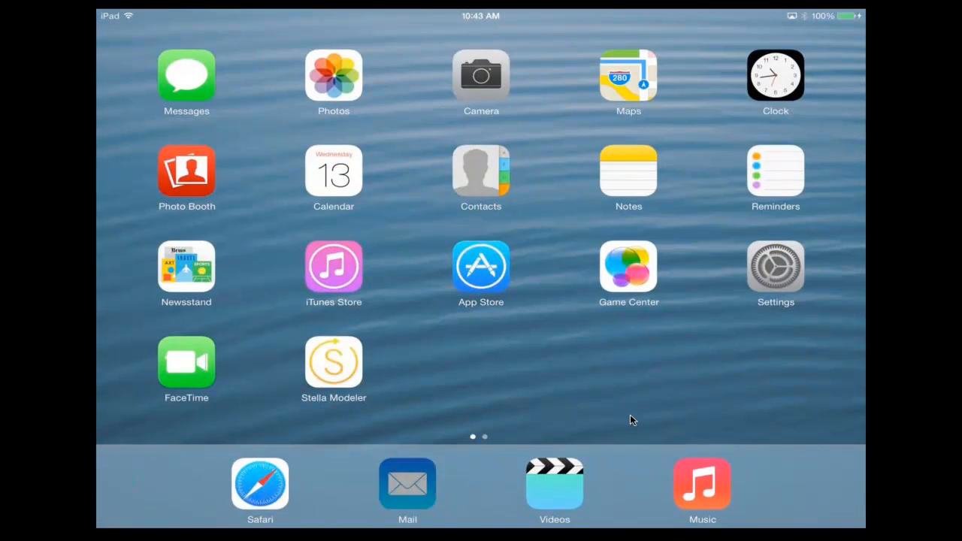
Step: From Mail, send the Test.stmx attachment to 'Open in Stella Modeler'
click(406, 484)
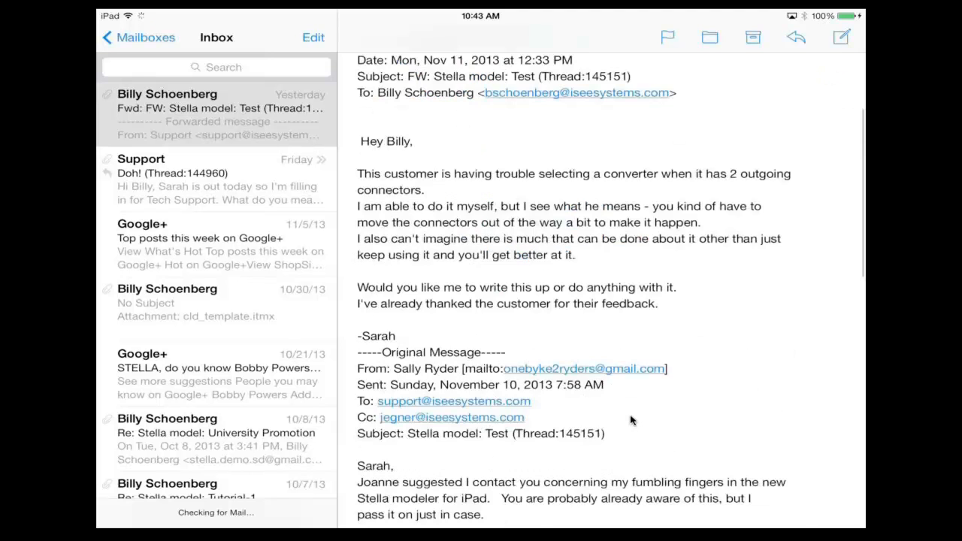
scroll(down, 3)
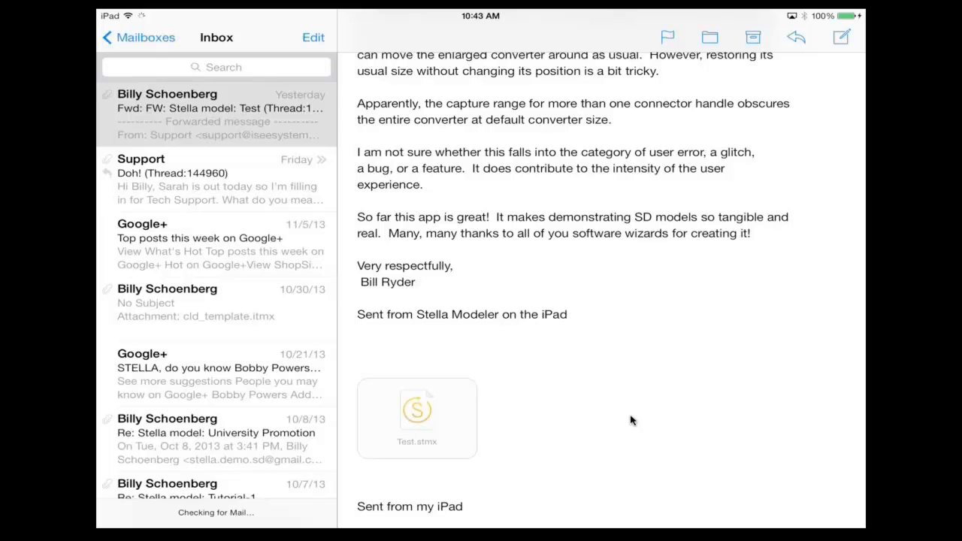
click(416, 414)
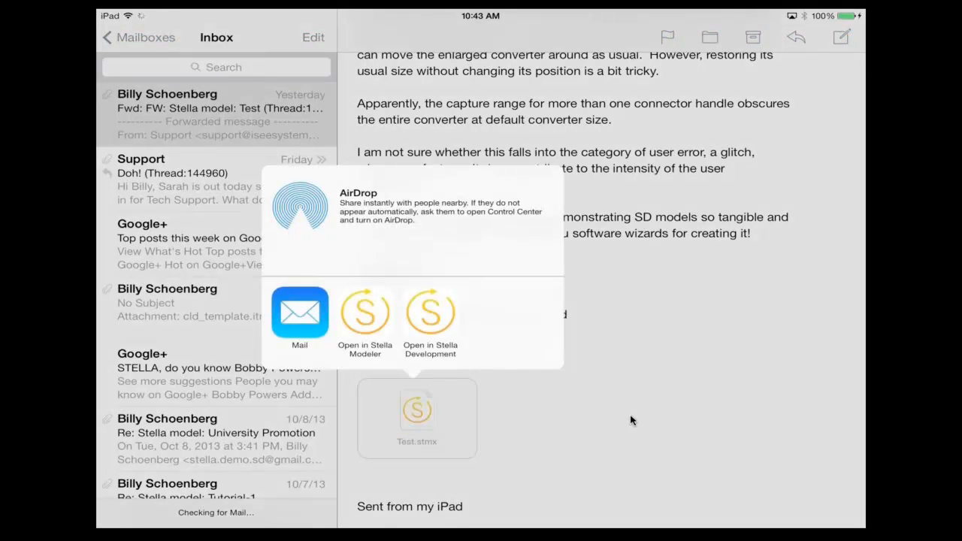
click(364, 311)
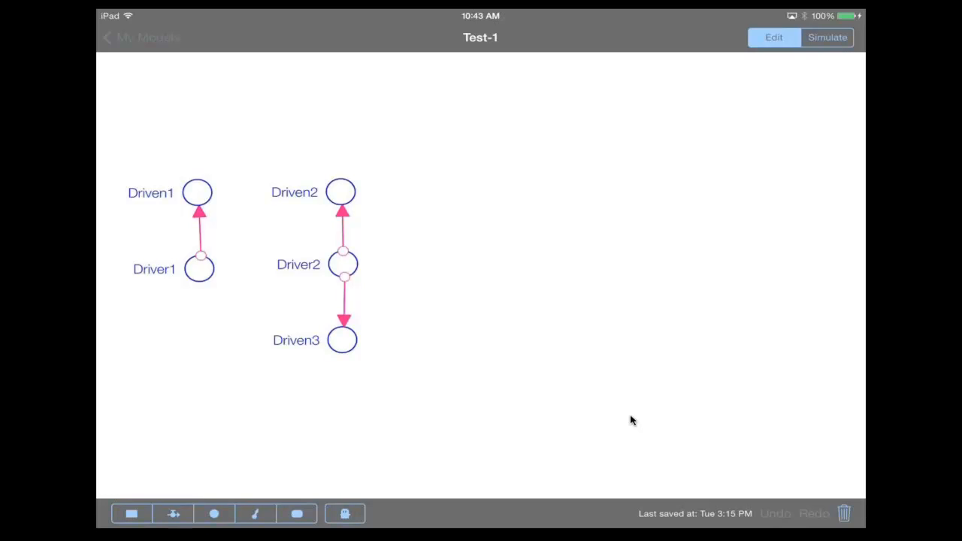
Step: Return to My Models showing Test-1.stmx, briefly viewing the Tutorial model along the way
click(141, 38)
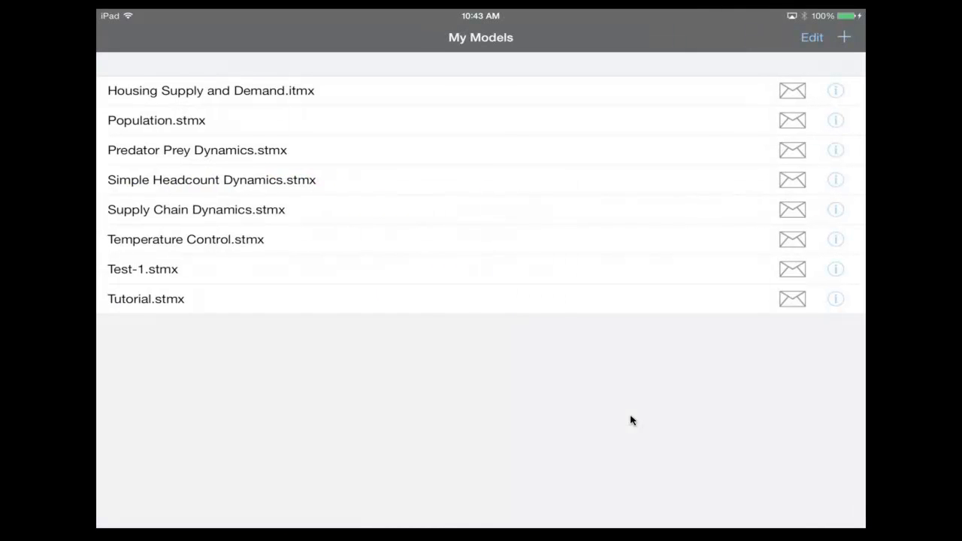
click(146, 298)
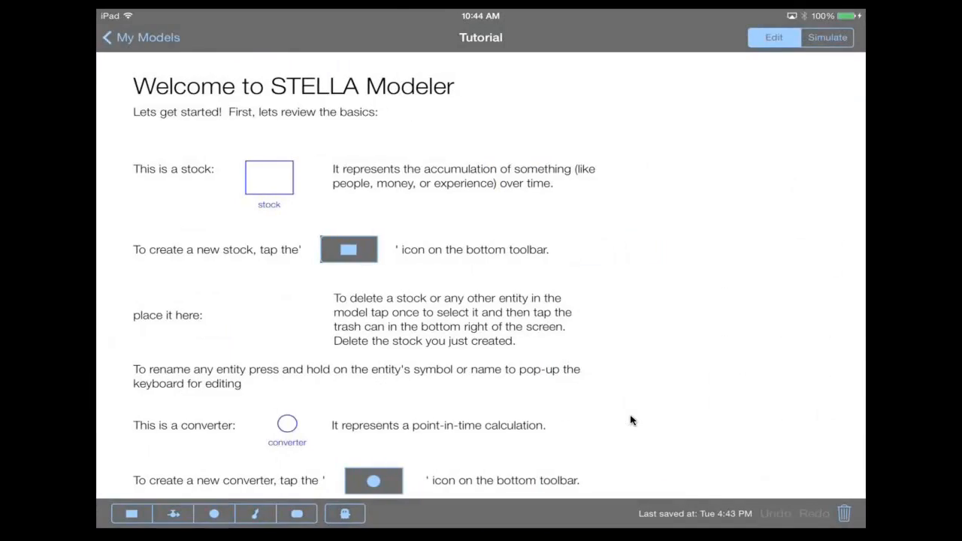
click(140, 36)
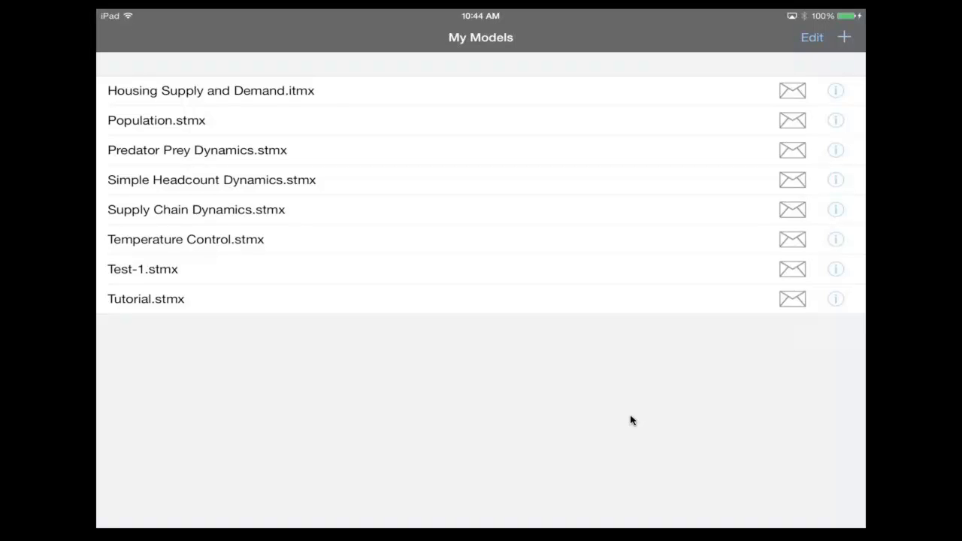
click(792, 150)
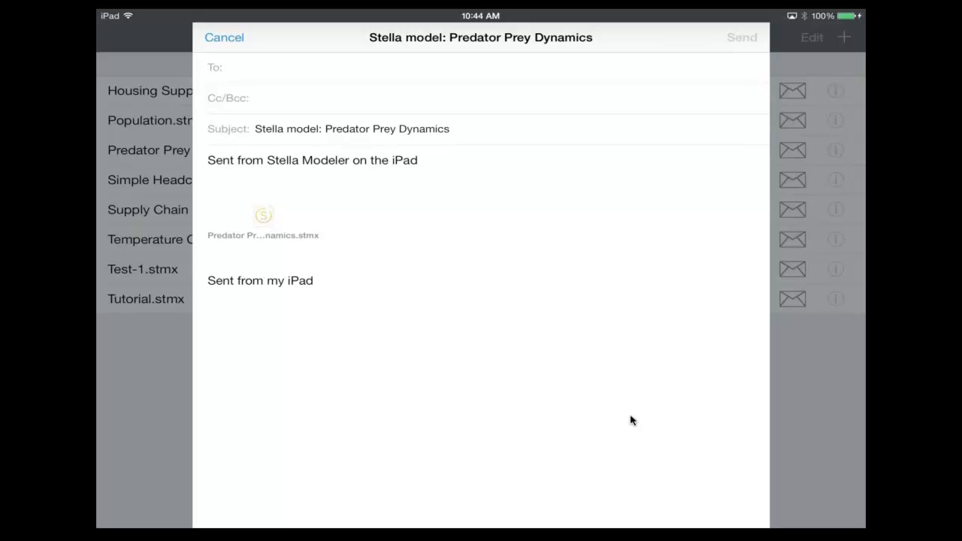
click(224, 36)
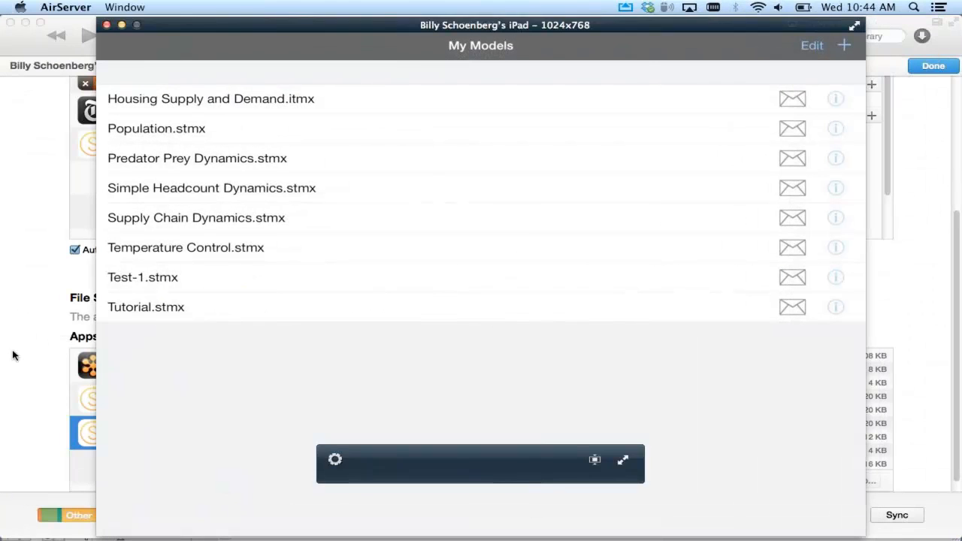
Step: Save Predator Prey Dynamics.stmx from the iPad's File Sharing list to the Desktop
click(105, 24)
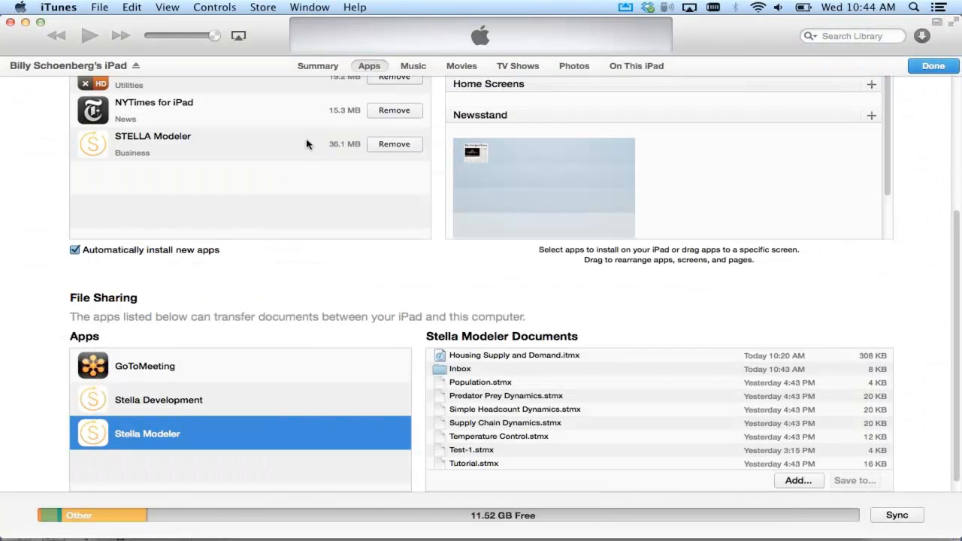
mouse_move(203, 442)
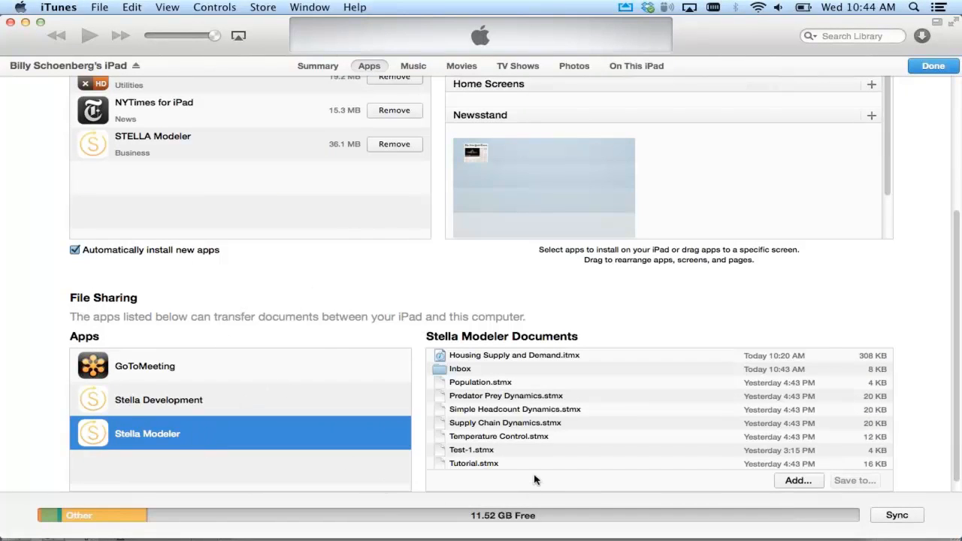
click(505, 395)
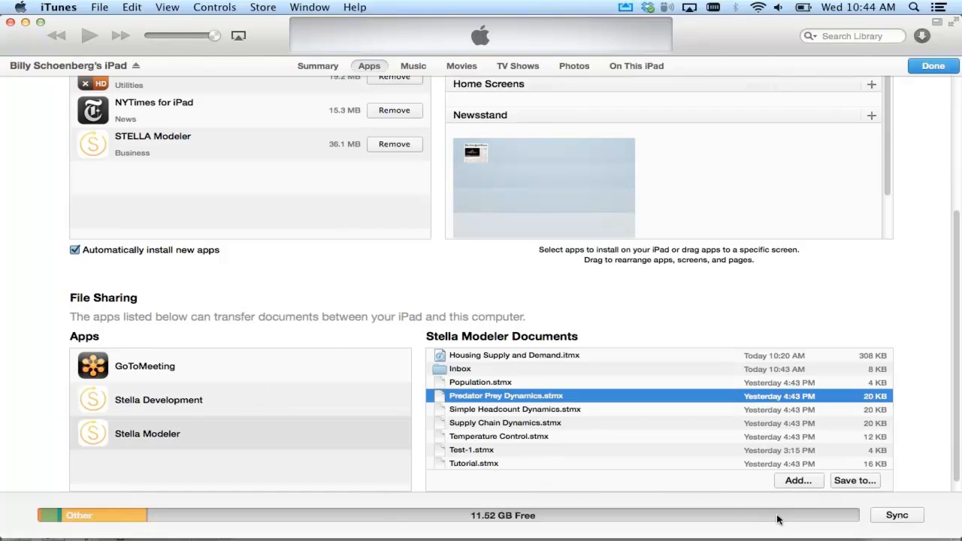
click(854, 481)
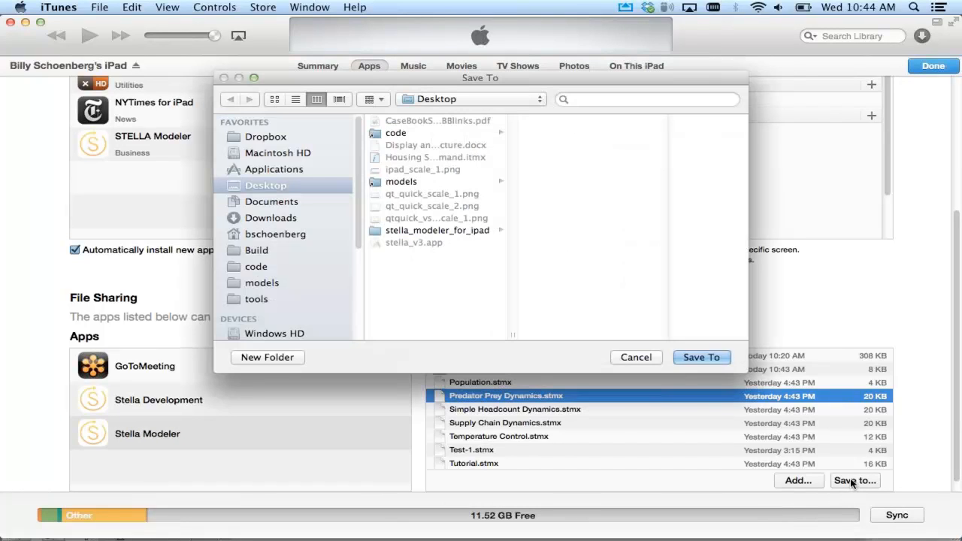
click(637, 358)
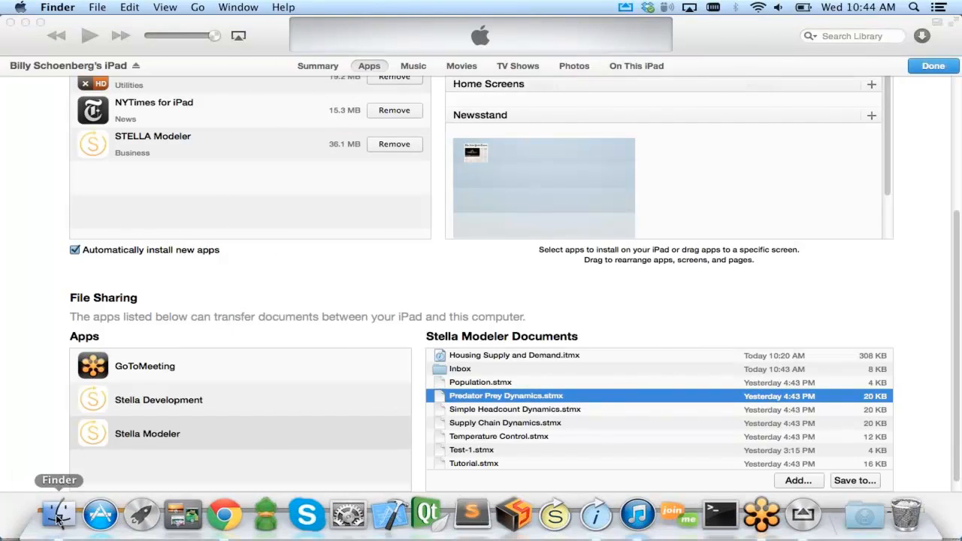
Step: Locate Predator Prey Dynamics.stmx on the Desktop in Finder and launch it in iThink
click(58, 515)
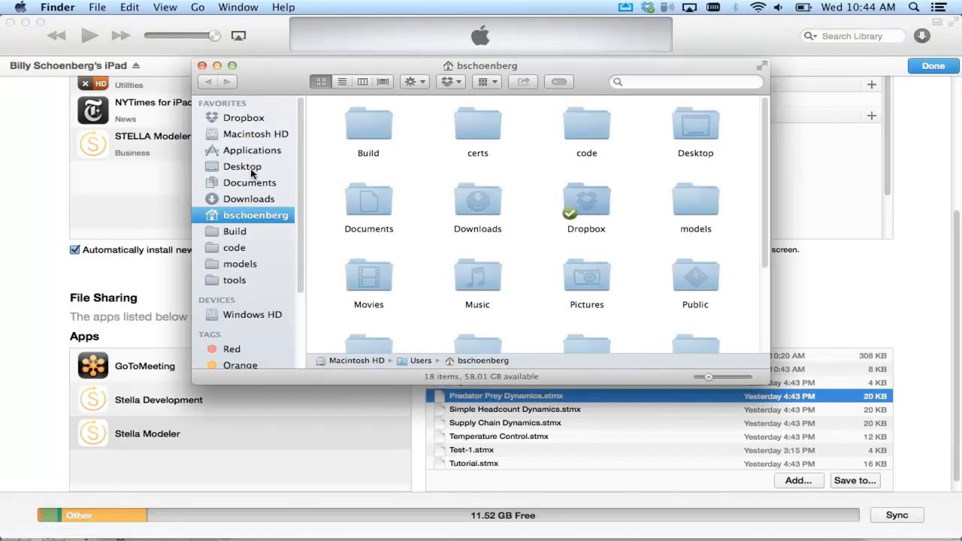
click(243, 165)
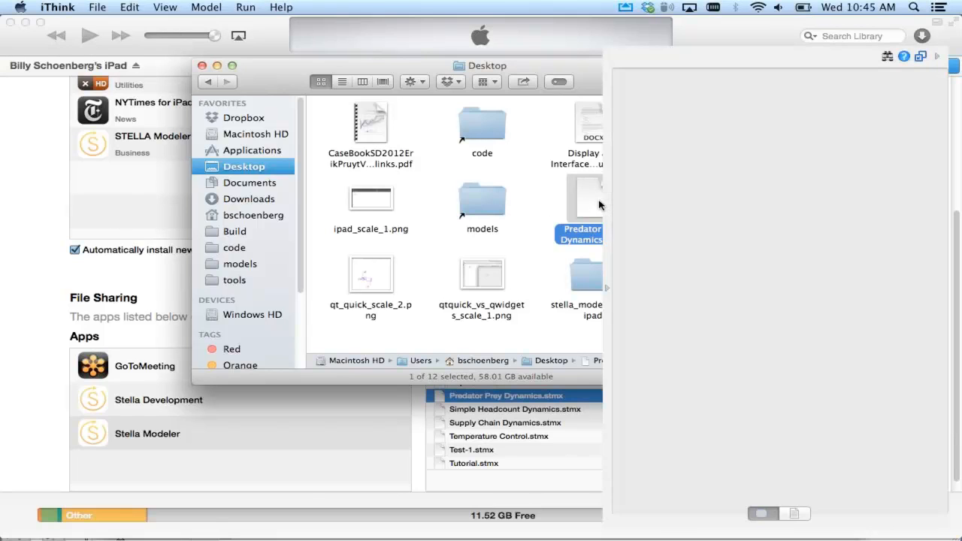
double_click(505, 396)
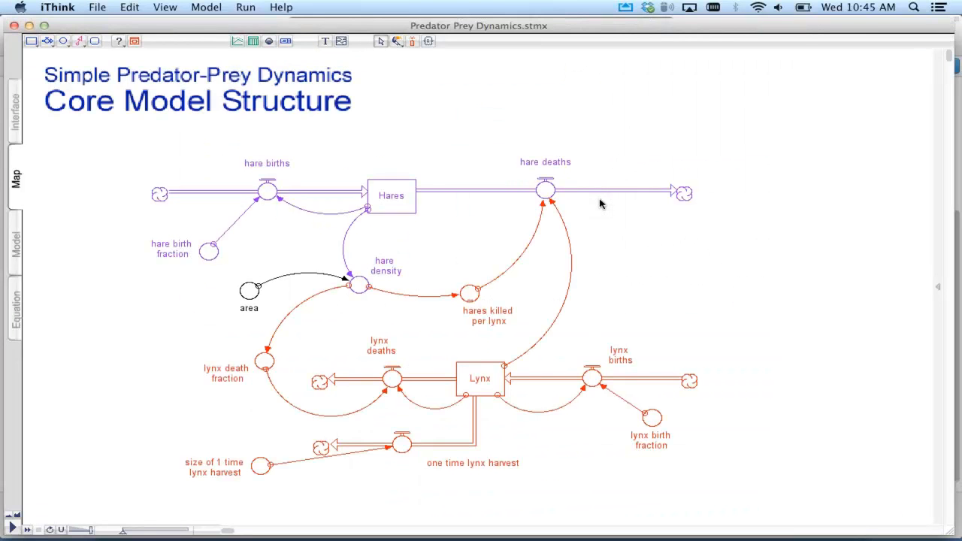